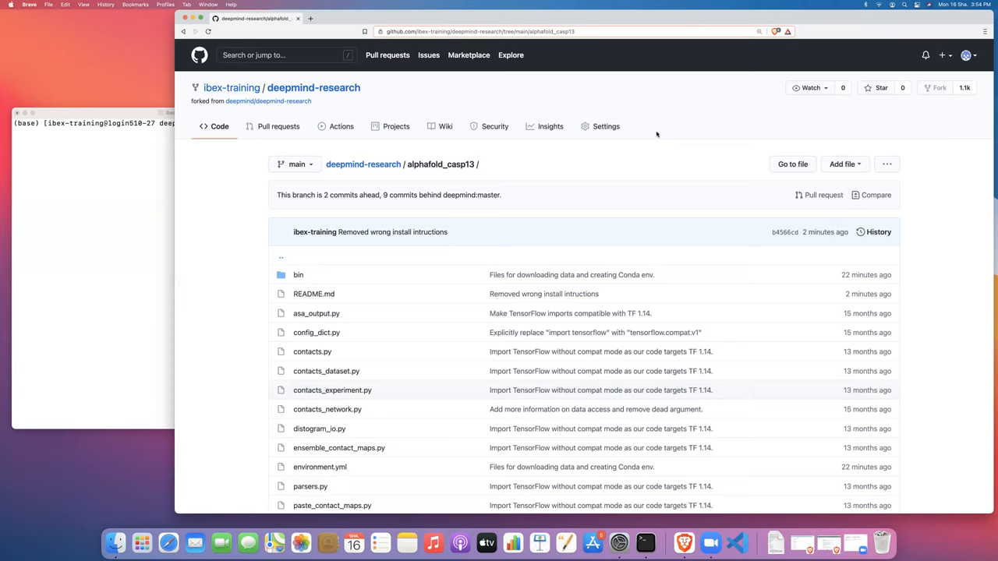
pyautogui.moveTo(400, 239)
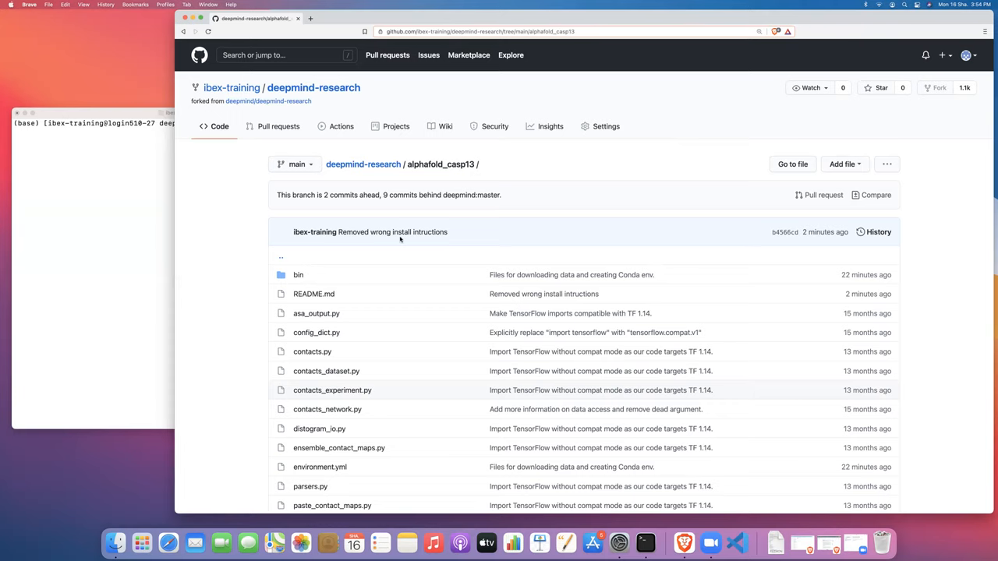
# Open the alphafold_casp13 bin folder and read its README on downloading data and creating the Conda env
pyautogui.scroll(-3)
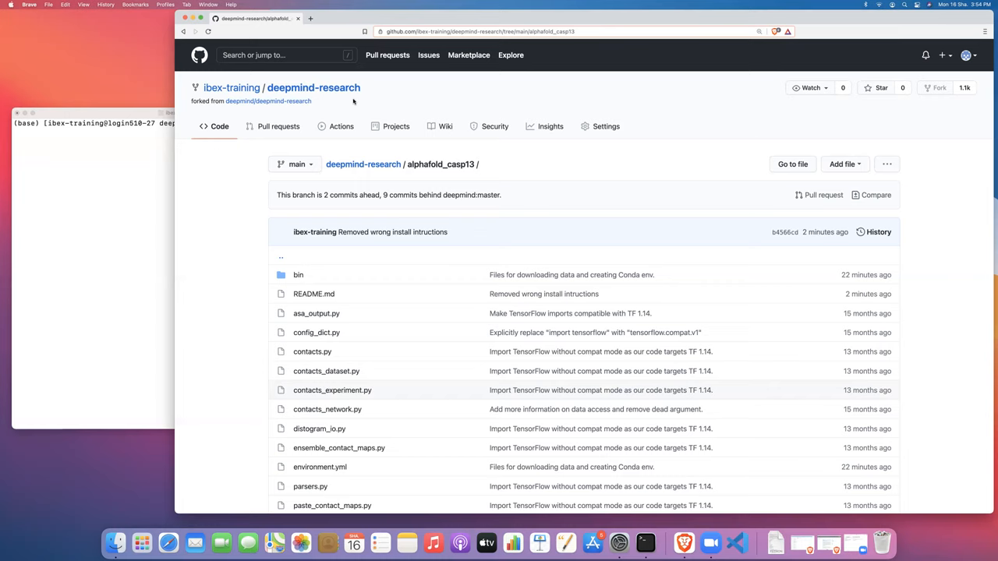
pyautogui.moveTo(368, 338)
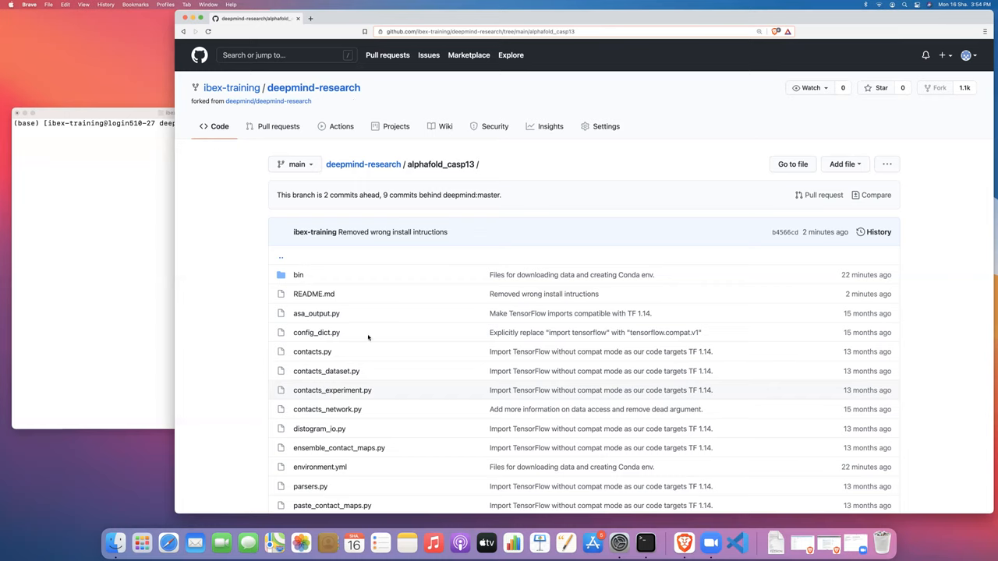
pyautogui.scroll(-3)
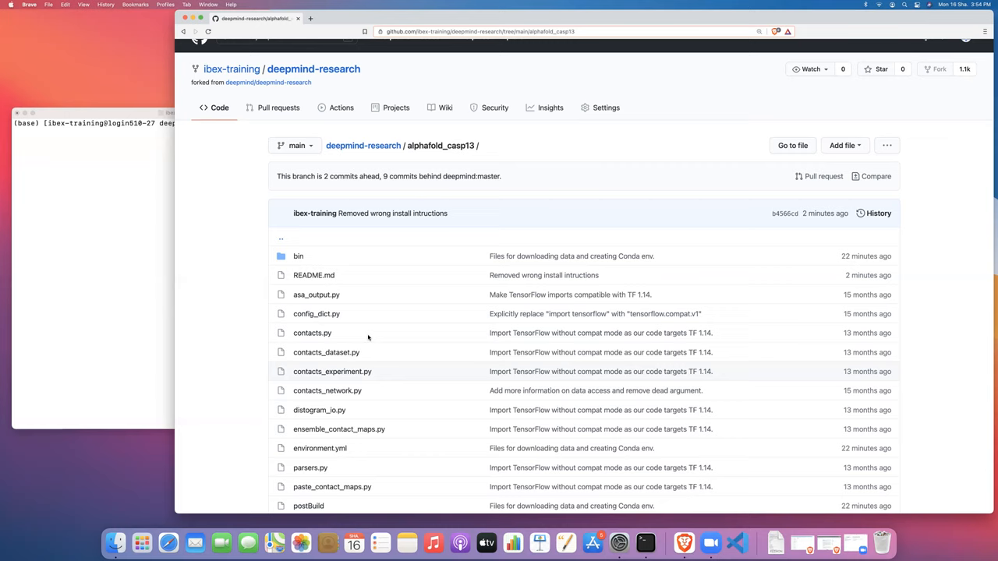
pyautogui.moveTo(300, 258)
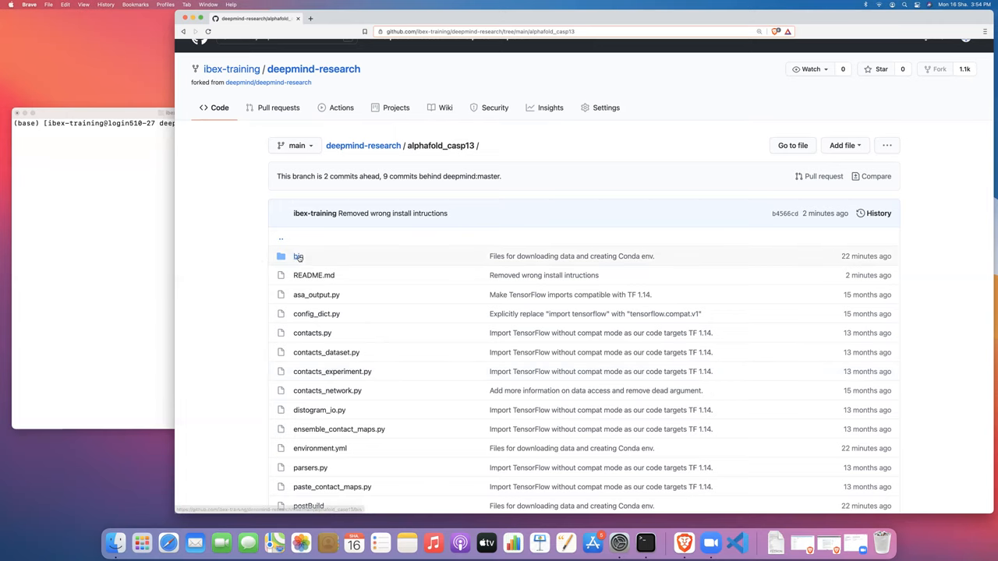
pyautogui.click(298, 256)
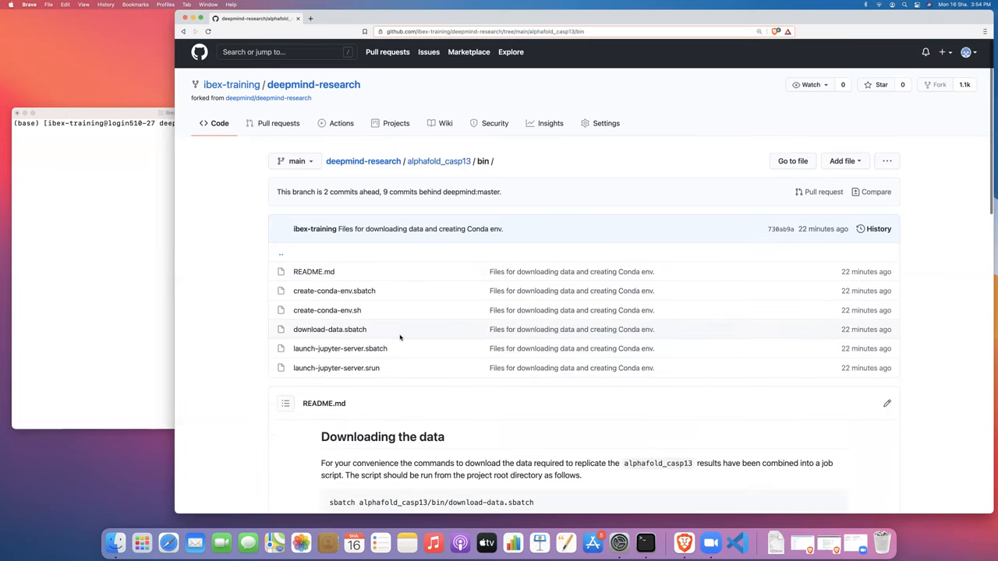
pyautogui.scroll(-3)
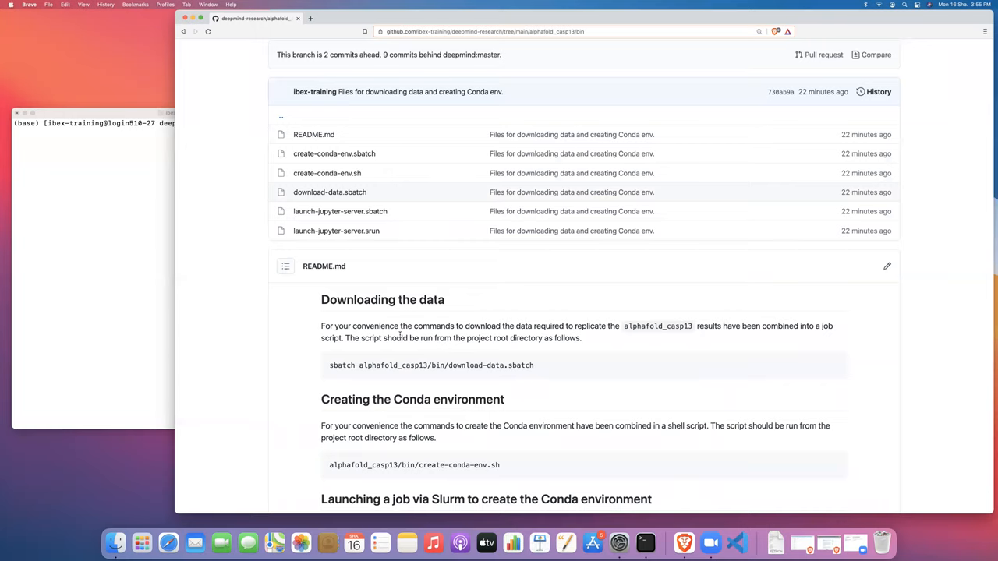
pyautogui.scroll(-3)
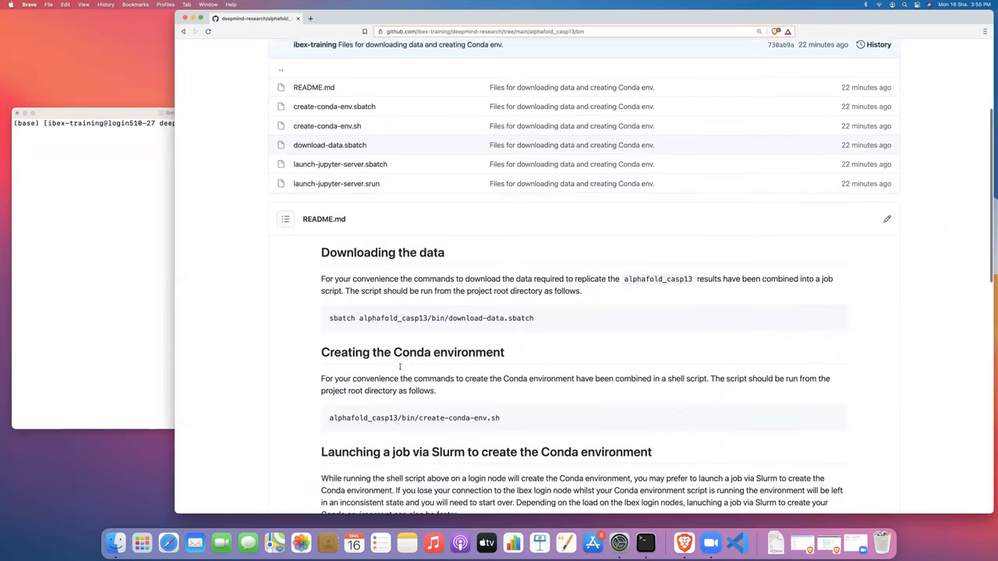
pyautogui.scroll(-3)
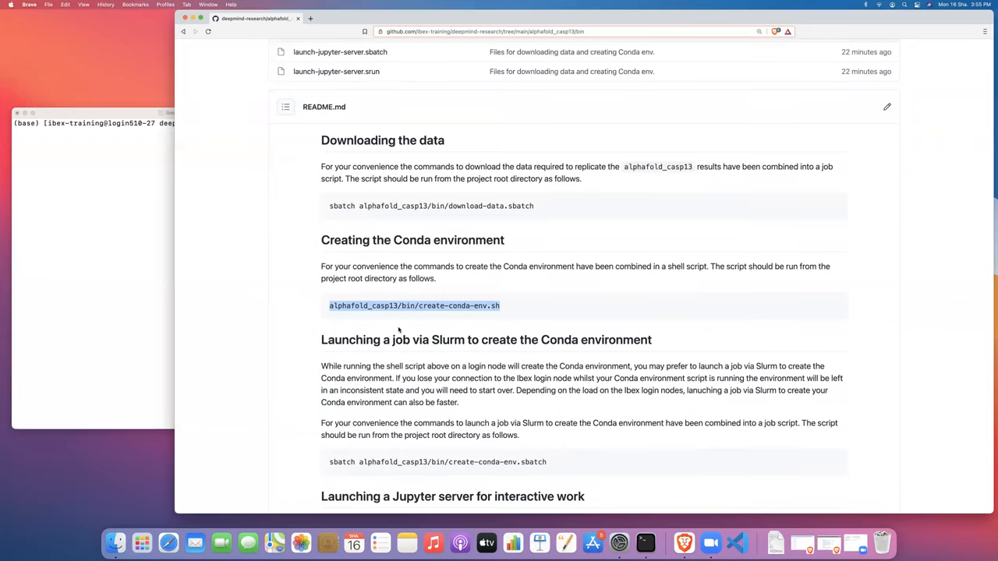
pyautogui.scroll(-3)
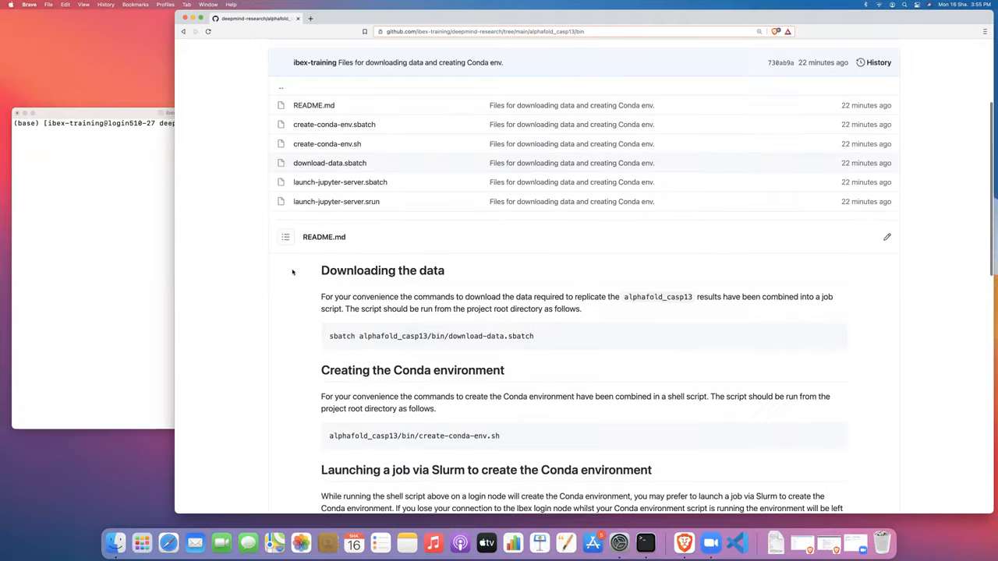
pyautogui.scroll(3)
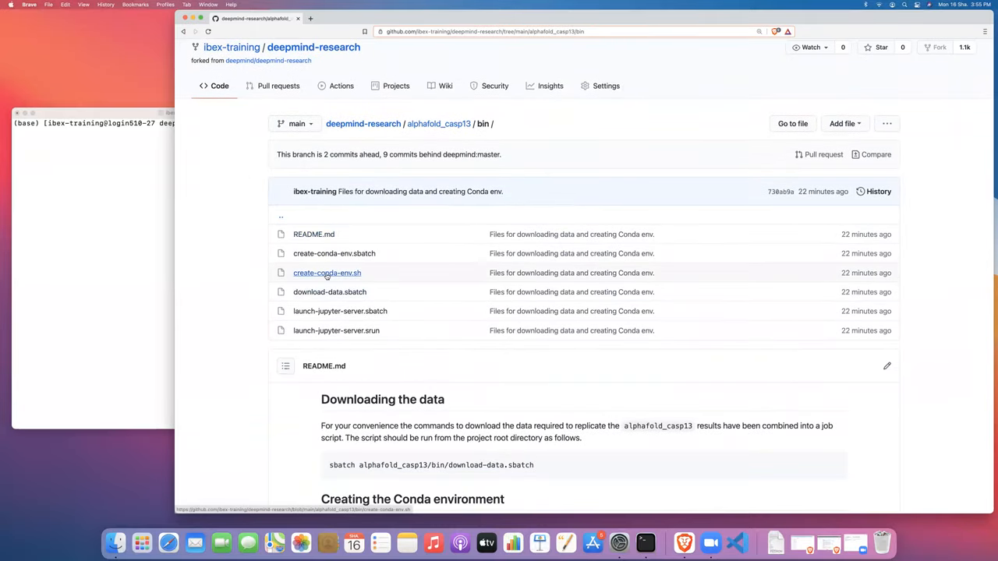
pyautogui.click(327, 273)
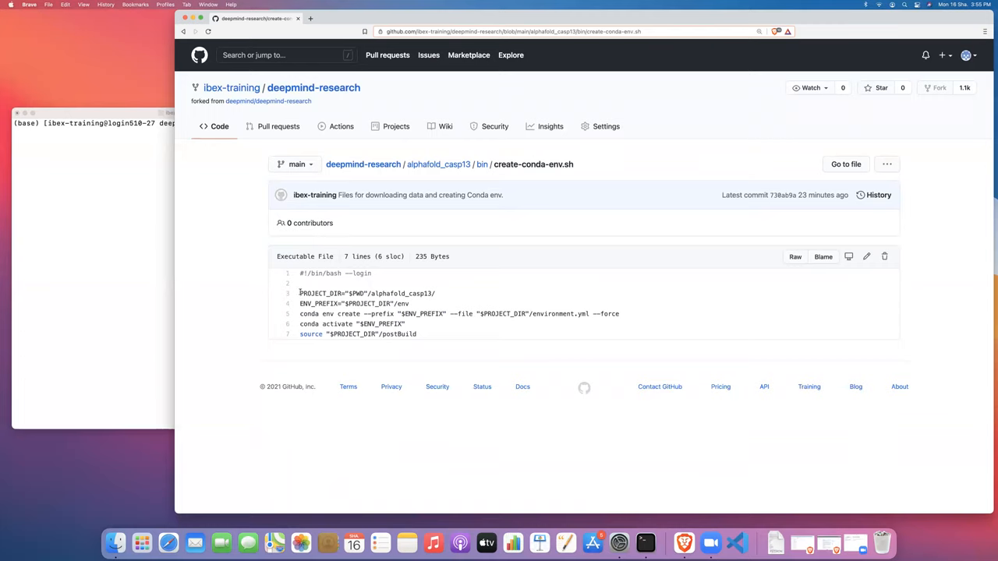
pyautogui.tripleClick(367, 293)
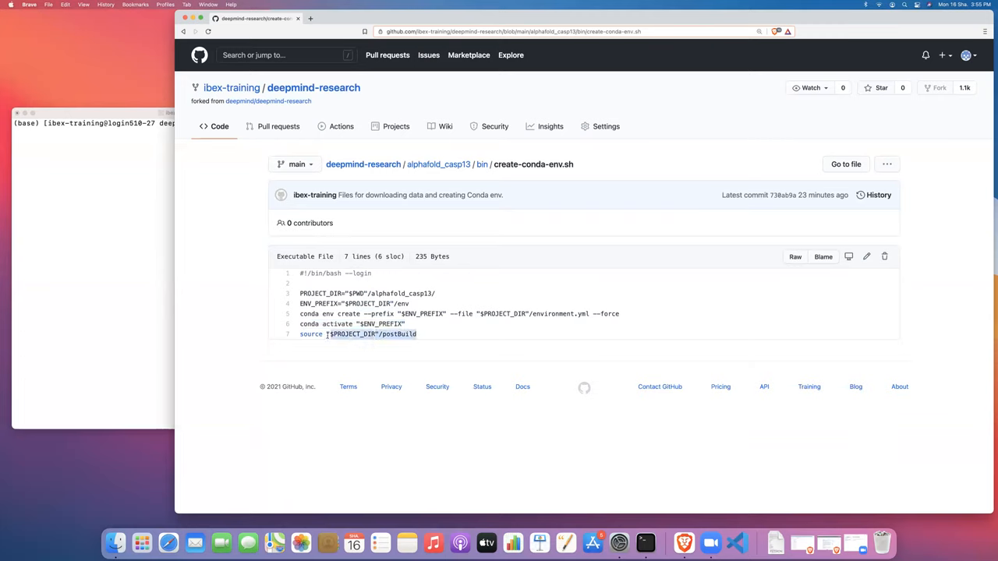
pyautogui.doubleClick(310, 334)
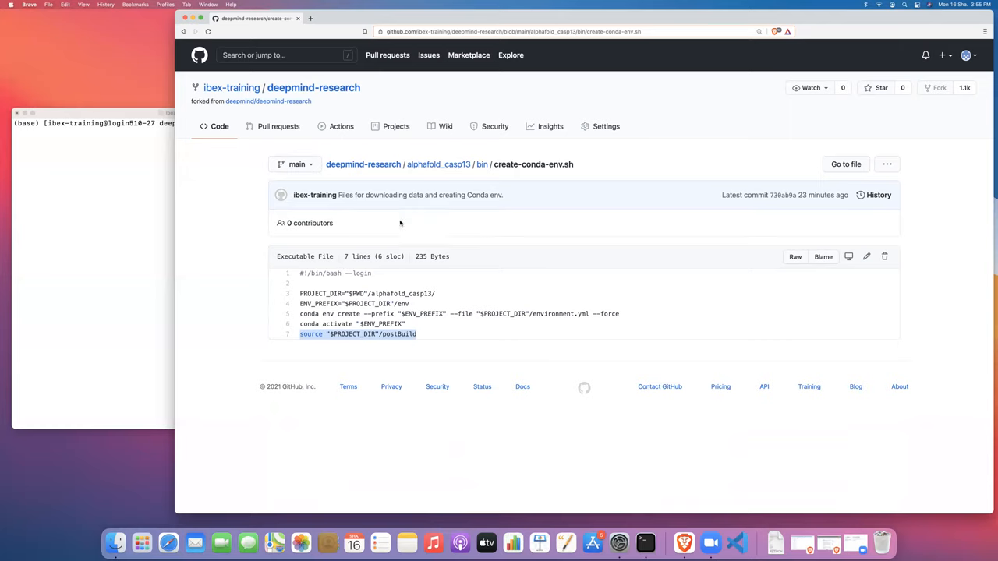
pyautogui.moveTo(509, 164)
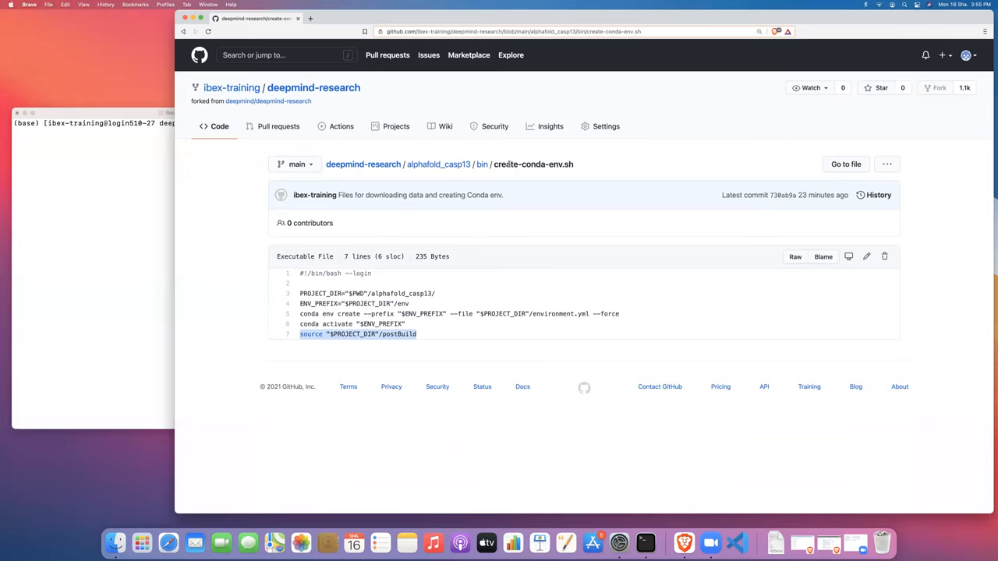
pyautogui.click(481, 163)
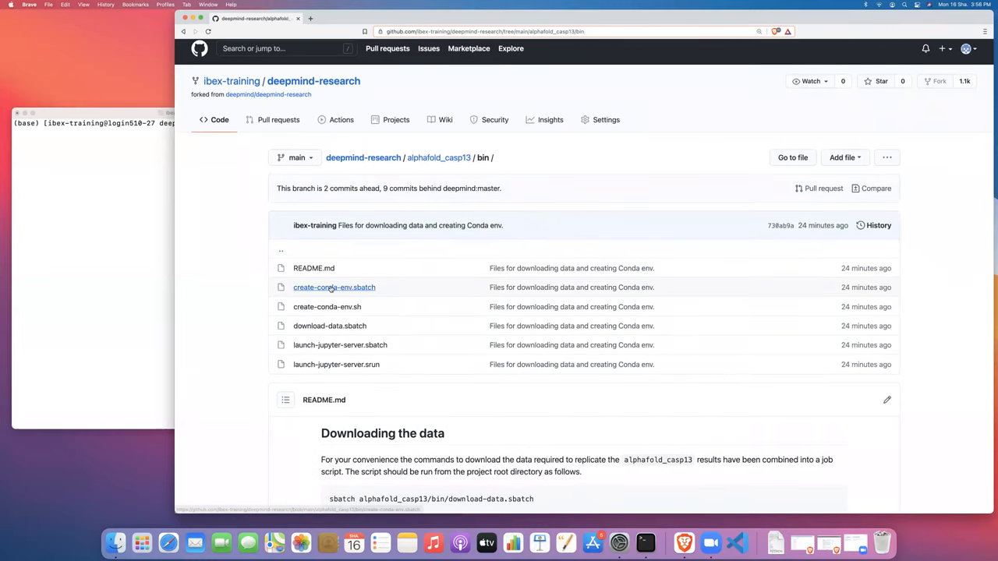
# Open create-conda-env.sbatch and highlight an SBATCH resource setting
pyautogui.click(334, 286)
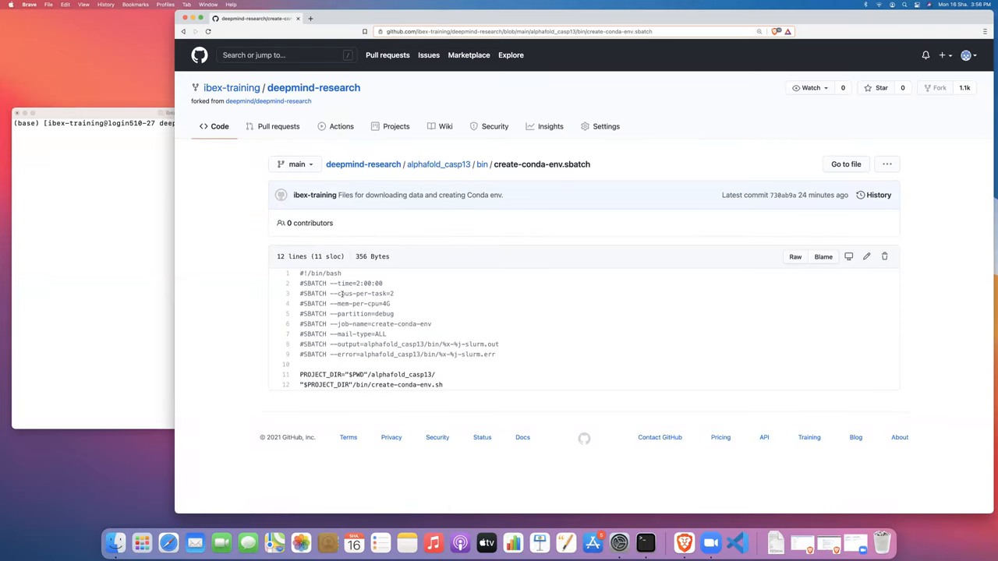
pyautogui.doubleClick(340, 283)
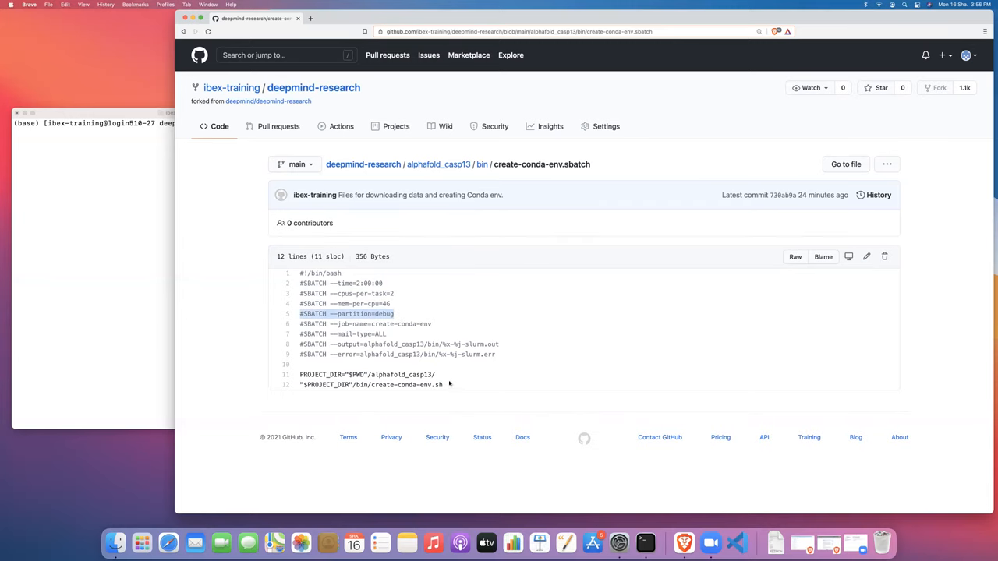
pyautogui.moveTo(481, 163)
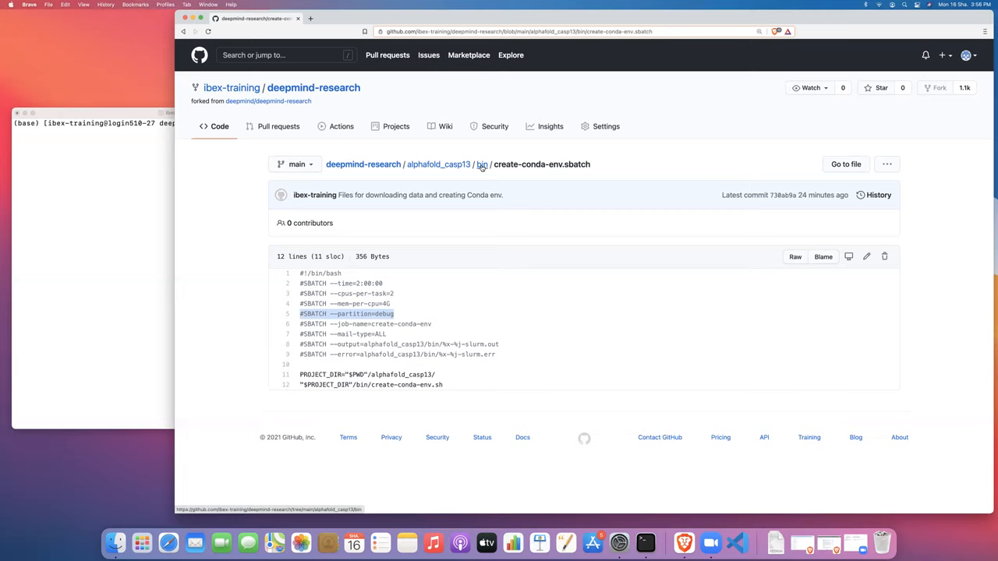
pyautogui.moveTo(438, 163)
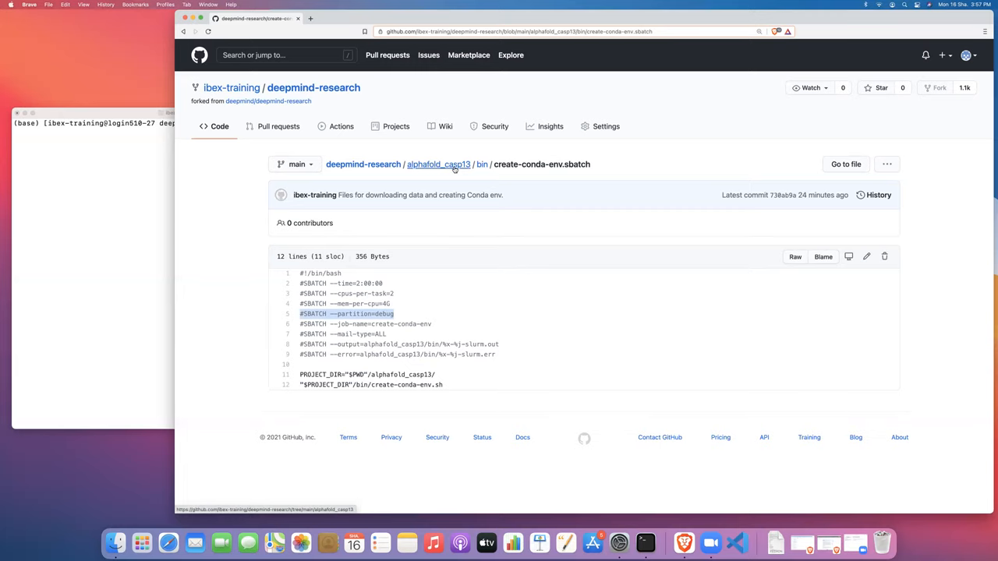
# Return to the alphafold_casp13 folder and open its environment.yml file
pyautogui.click(438, 163)
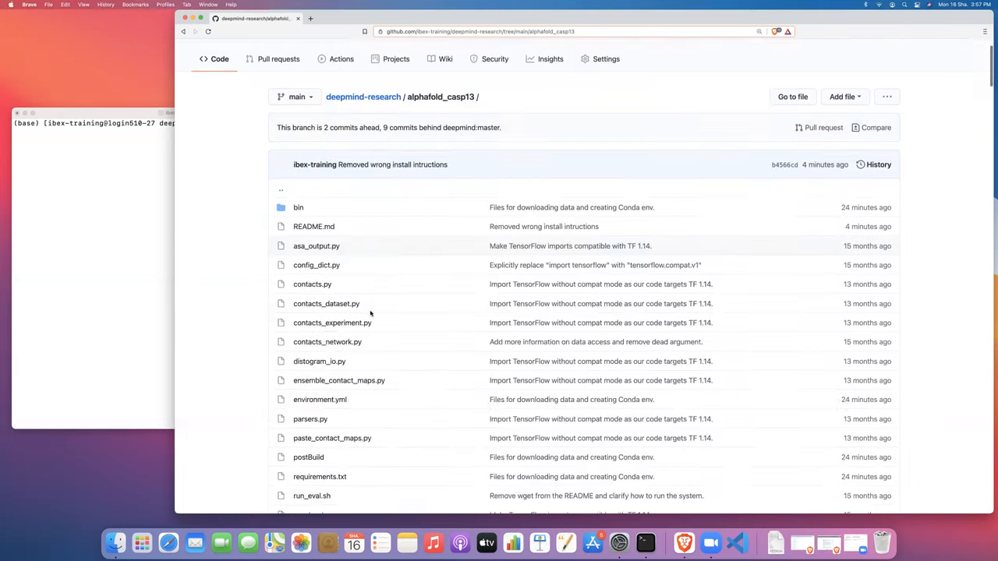
pyautogui.scroll(-3)
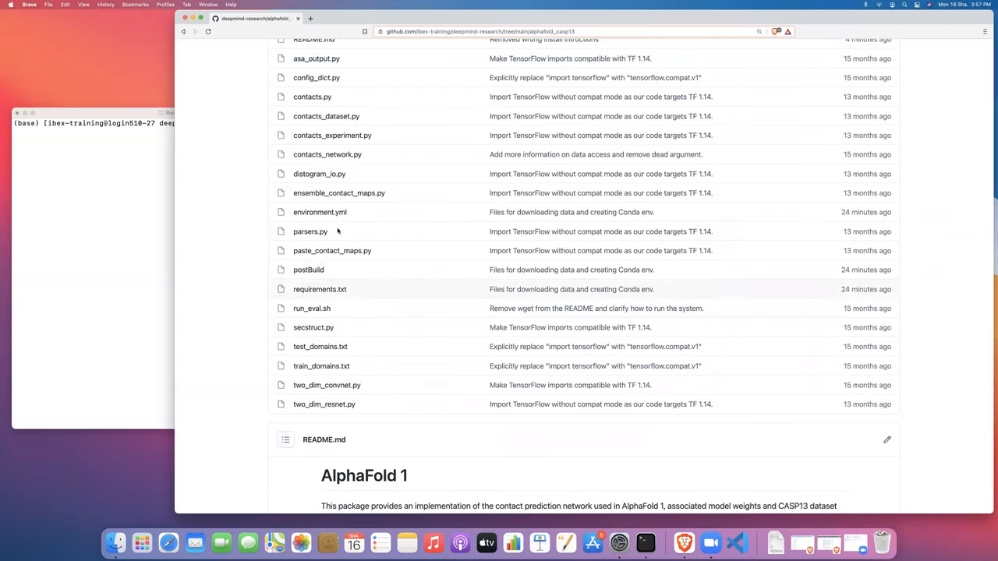
pyautogui.click(320, 211)
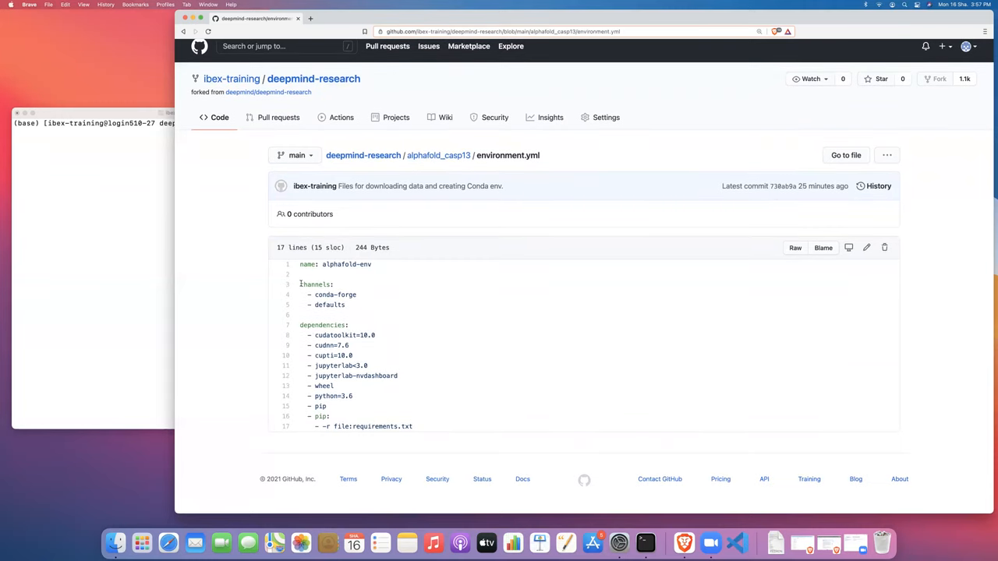
# Highlight the environment name, the dependencies list and the requirements.txt reference, then go up to alphafold_casp13
pyautogui.doubleClick(307, 265)
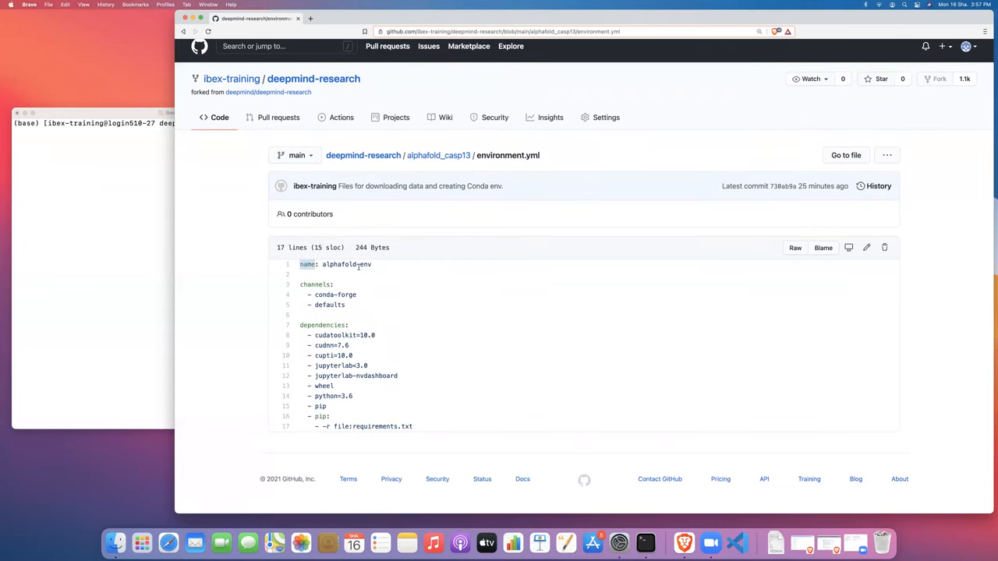
pyautogui.doubleClick(335, 264)
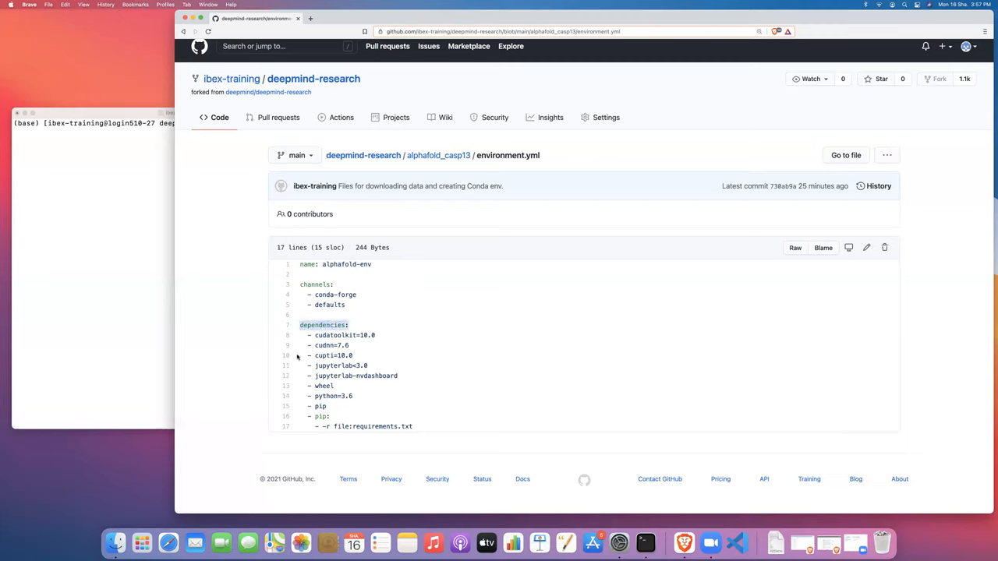
pyautogui.moveTo(300, 325); pyautogui.dragTo(413, 426)
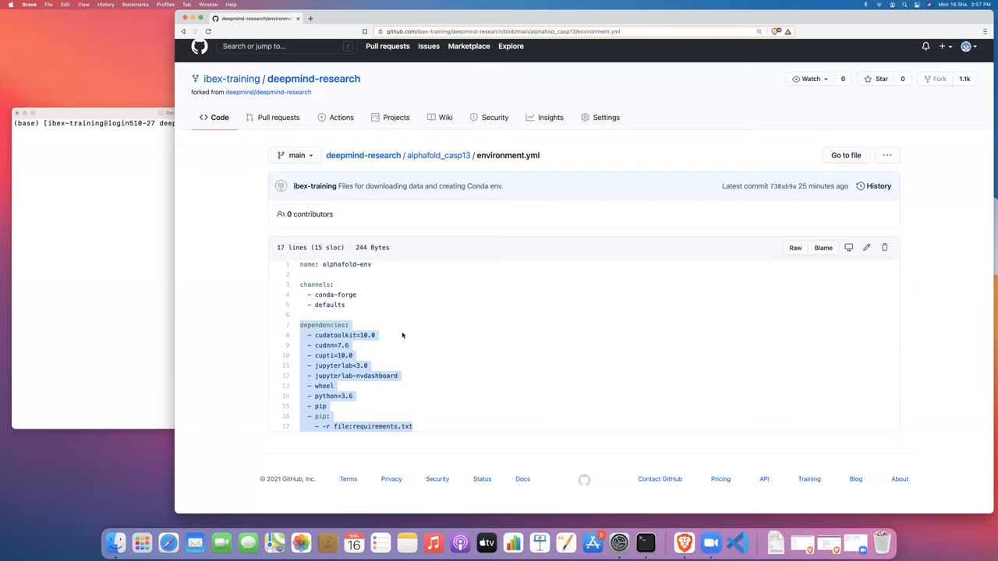
pyautogui.moveTo(388, 370)
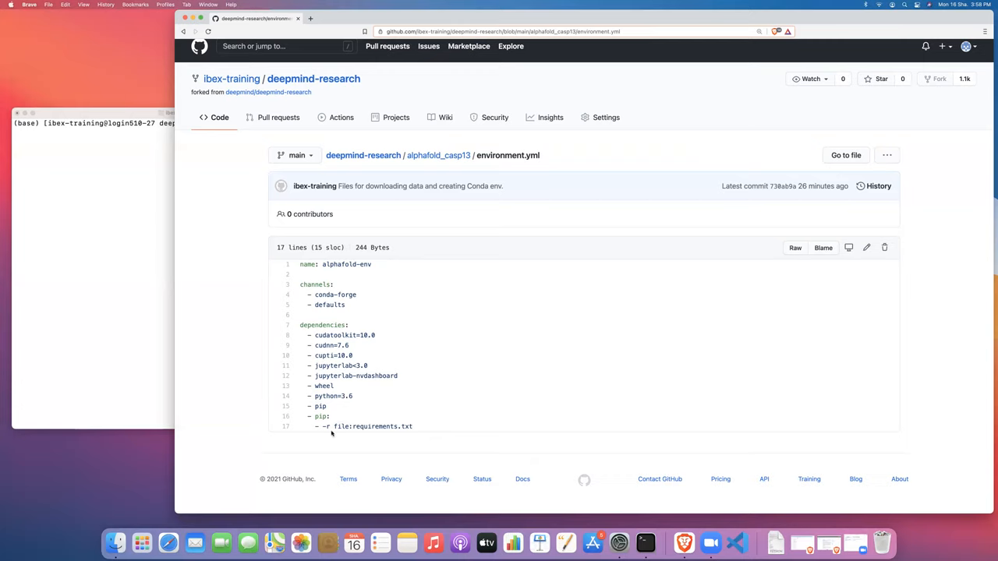
pyautogui.doubleClick(367, 427)
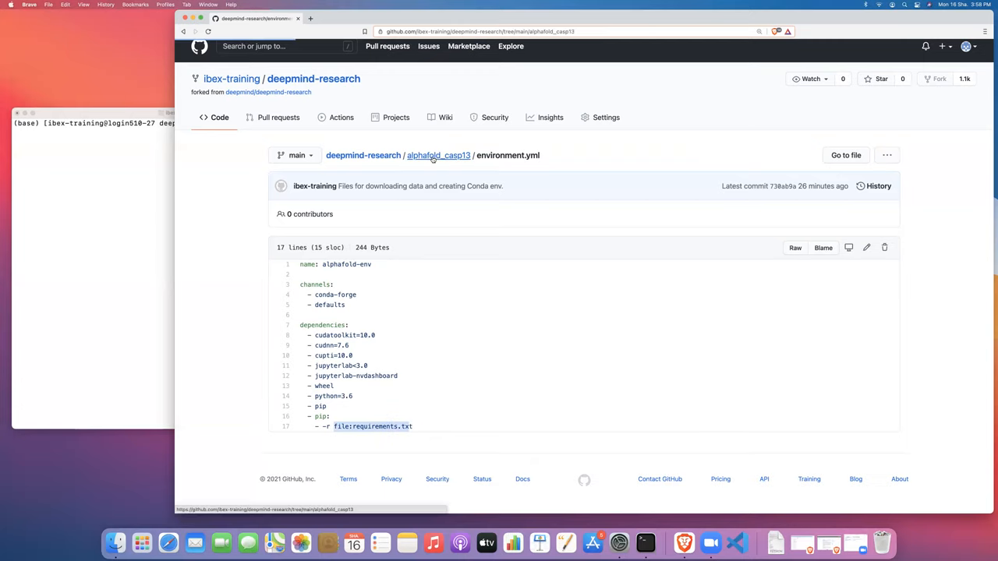
pyautogui.click(438, 156)
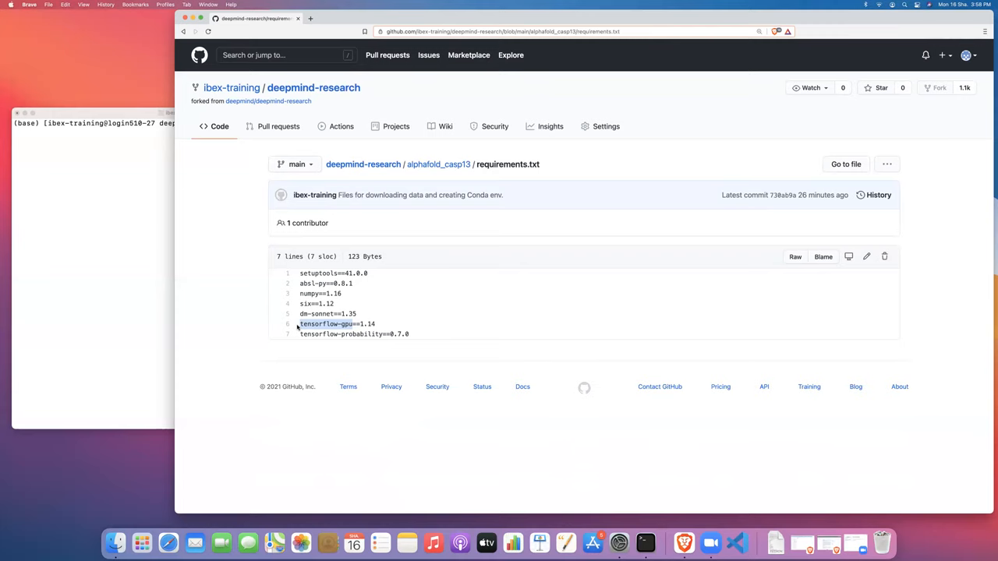
pyautogui.moveTo(439, 164)
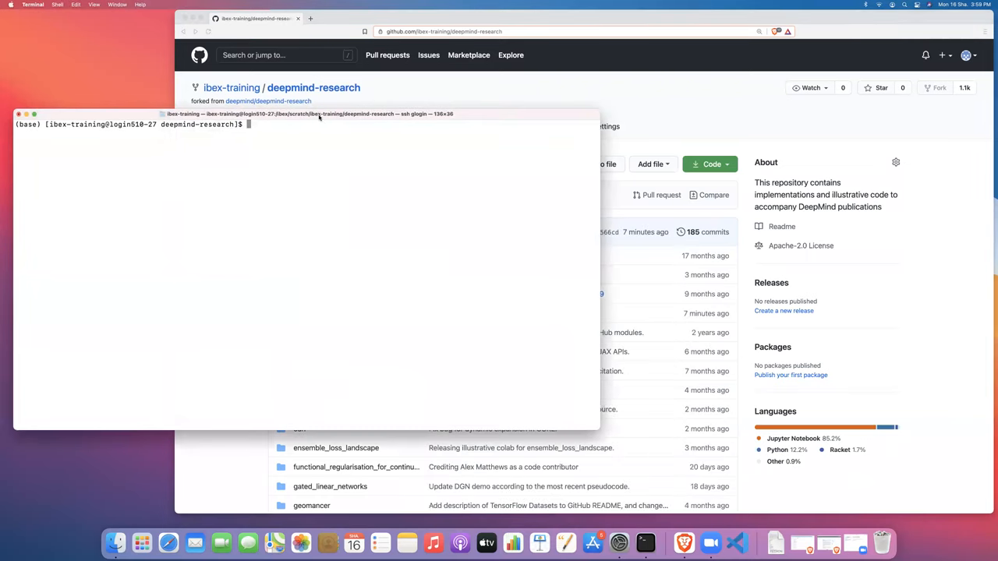
# List the deepmind-research checkout folders with ls -l in Terminal
pyautogui.write('l')
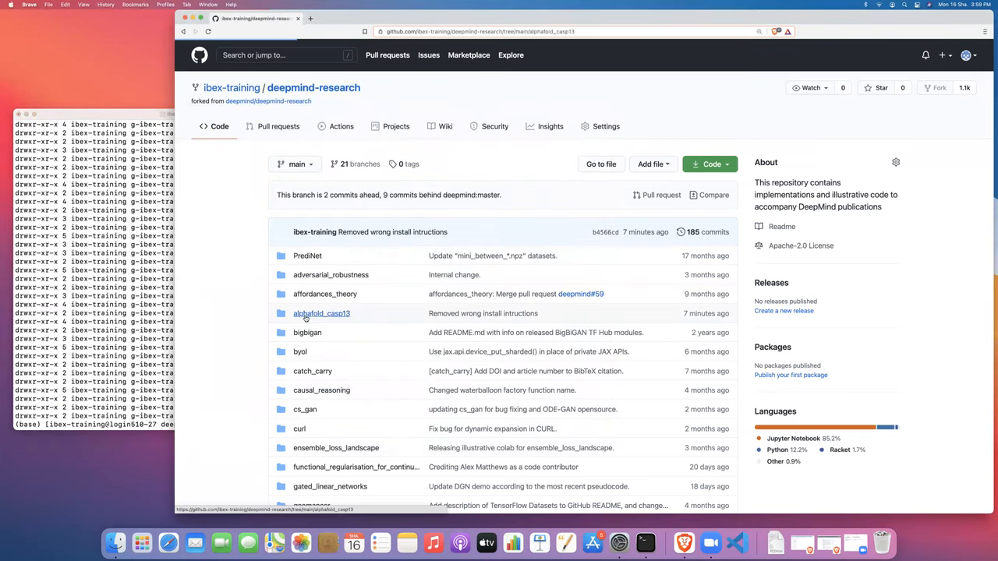
# Open alphafold_casp13/bin and select the sbatch create-conda-env.sbatch command from its README
pyautogui.click(321, 313)
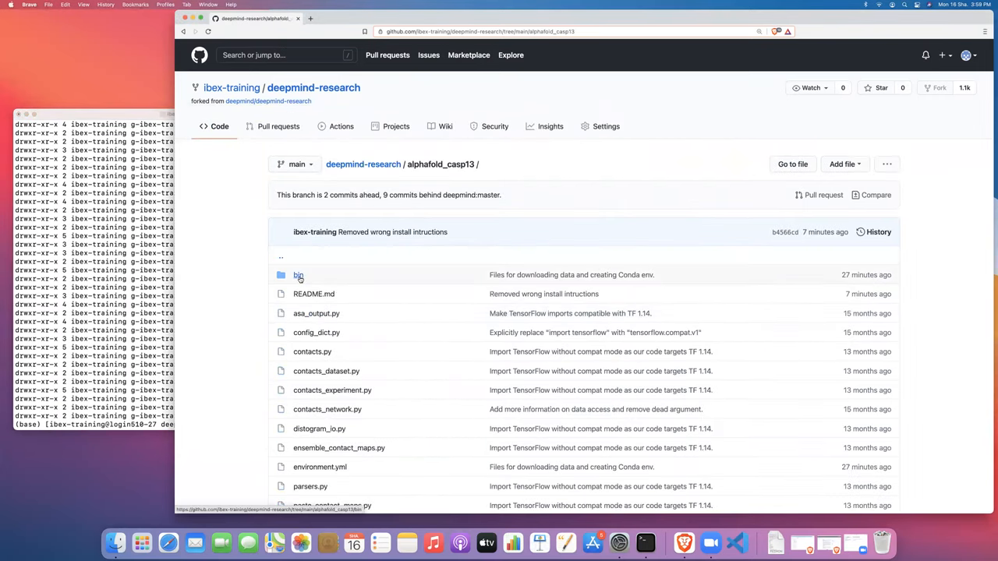
pyautogui.click(297, 275)
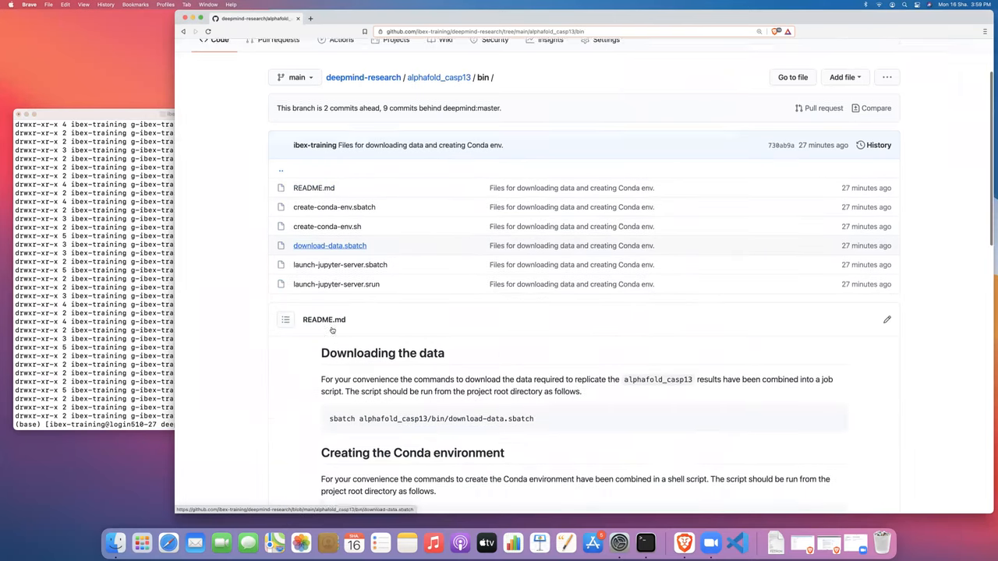
pyautogui.scroll(-3)
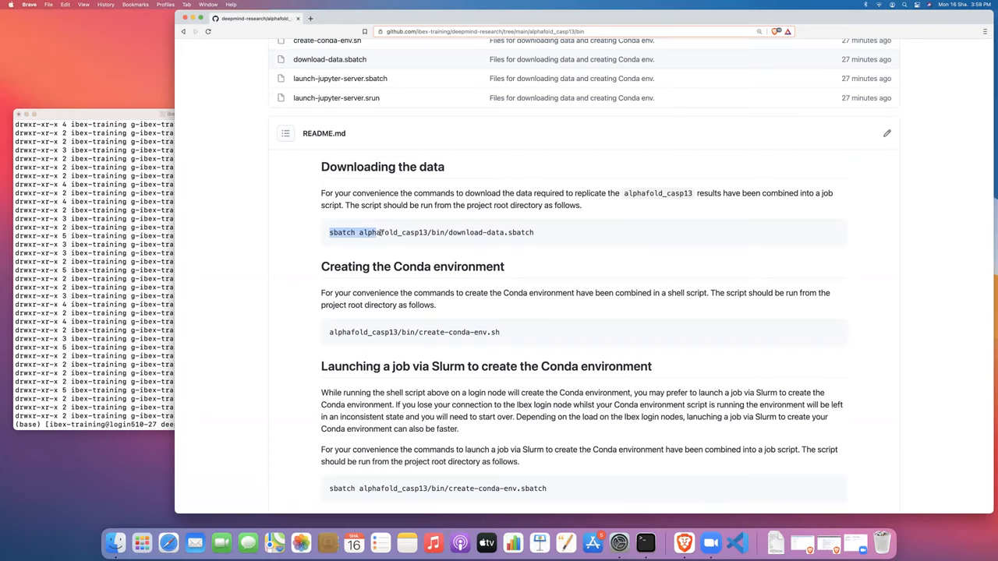
pyautogui.scroll(-3)
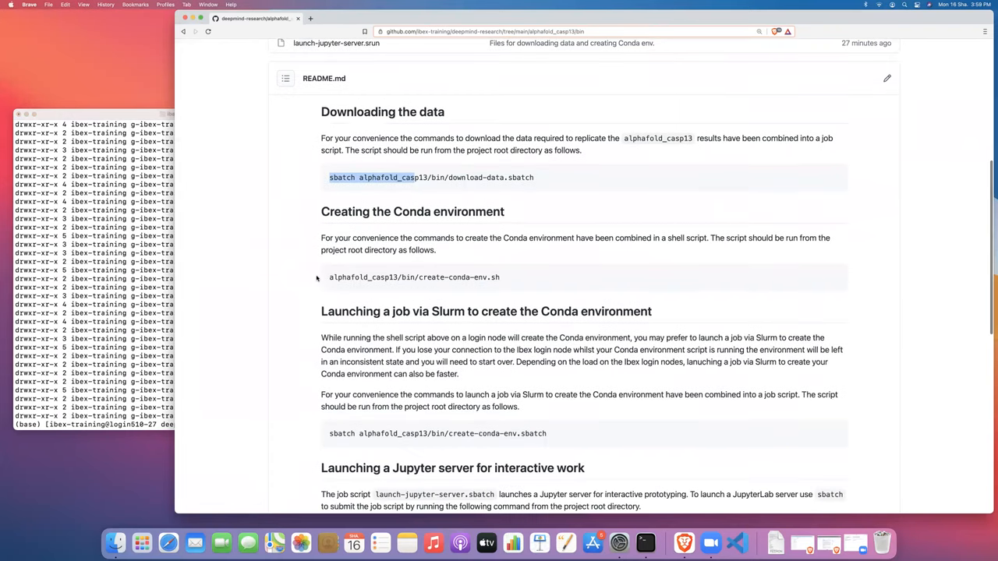
pyautogui.scroll(-3)
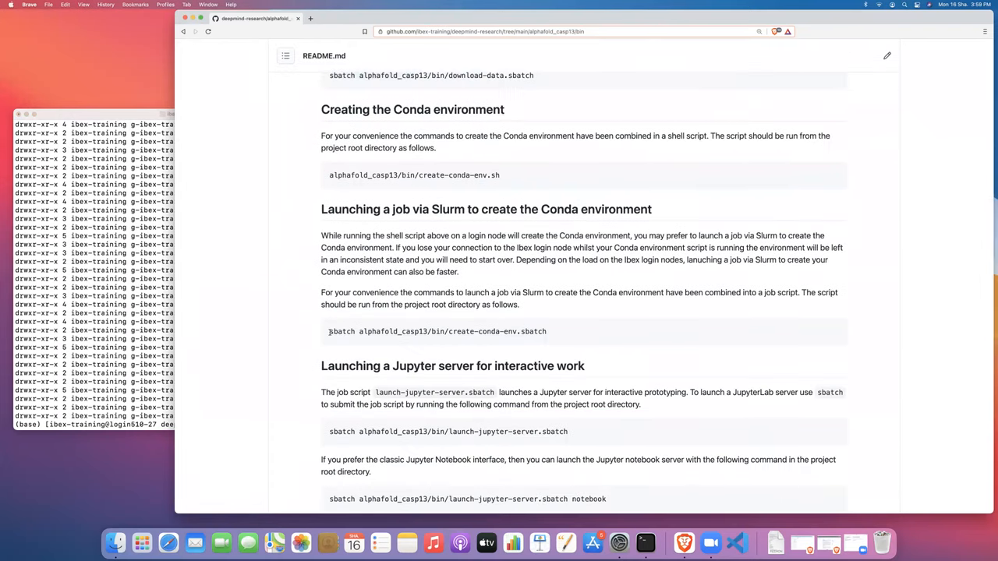
pyautogui.moveTo(329, 331); pyautogui.dragTo(515, 331)
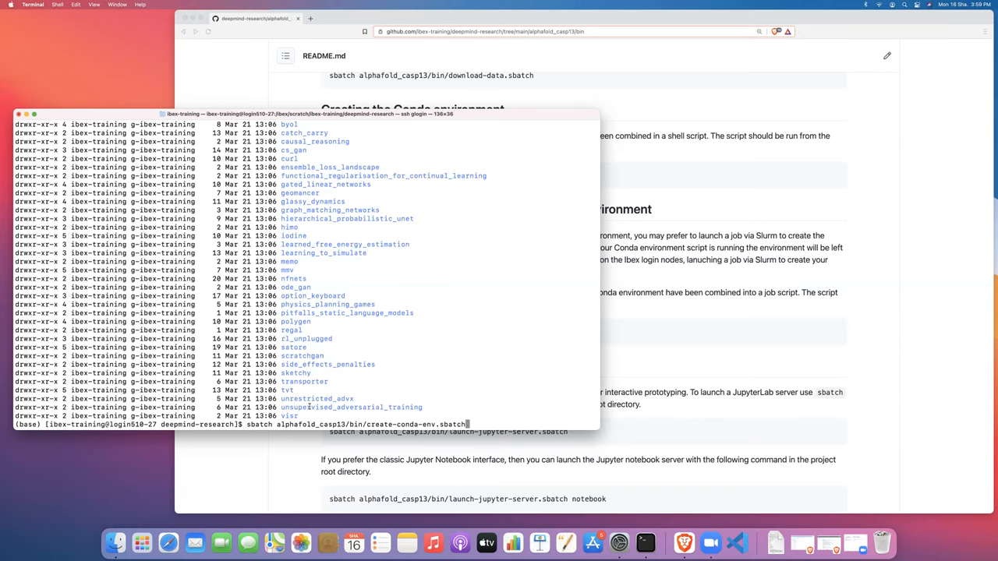
# Cancel the pasted sbatch command with Ctrl+C and run ls -l alphafold_casp13/ to show its env directory
pyautogui.press('ctrl+c')
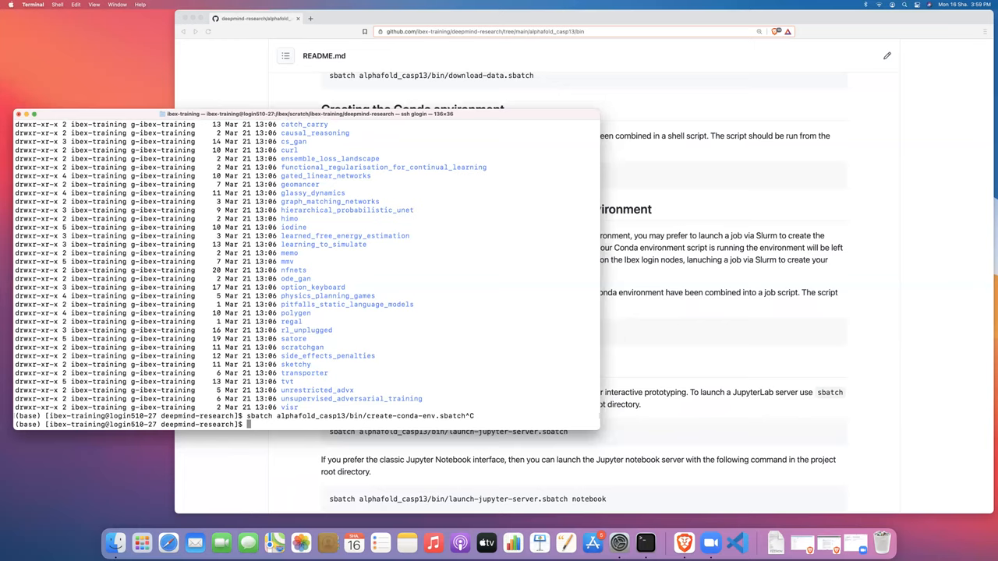
pyautogui.write('ls')
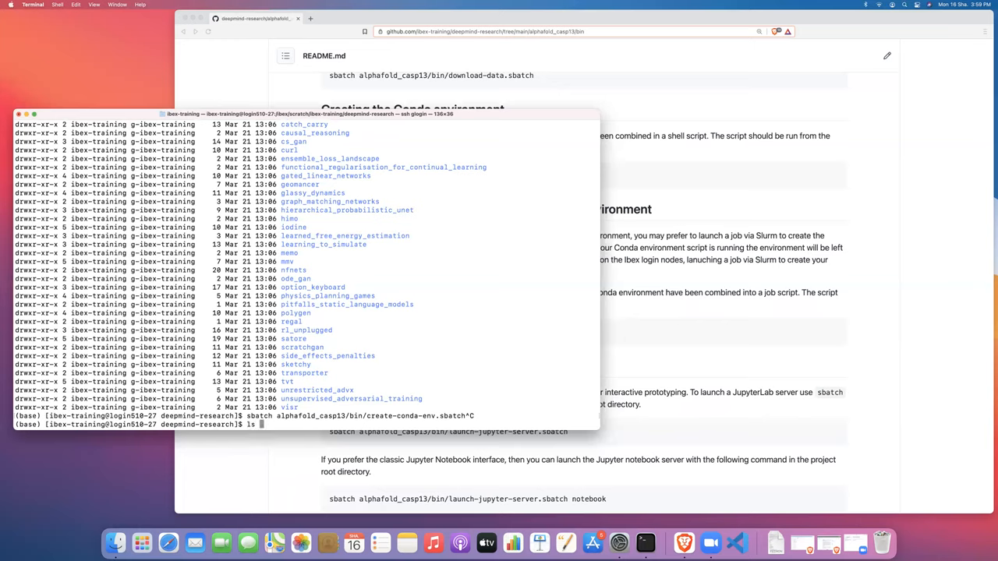
pyautogui.write('ls -1 alphafold_casp13/')
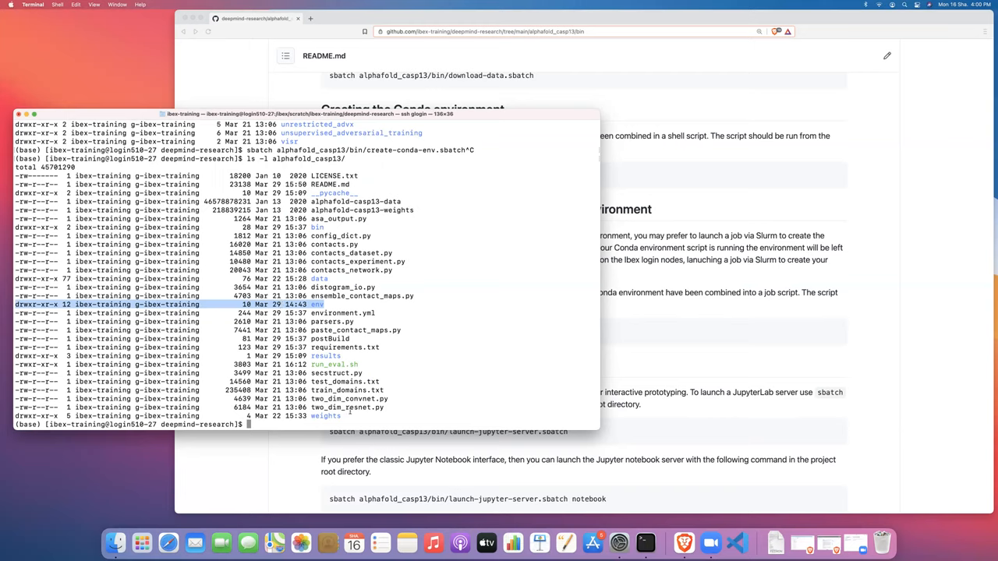
# Run conda list alphafold_casp13/env/ to list the environment's installed packages
pyautogui.write('conda')
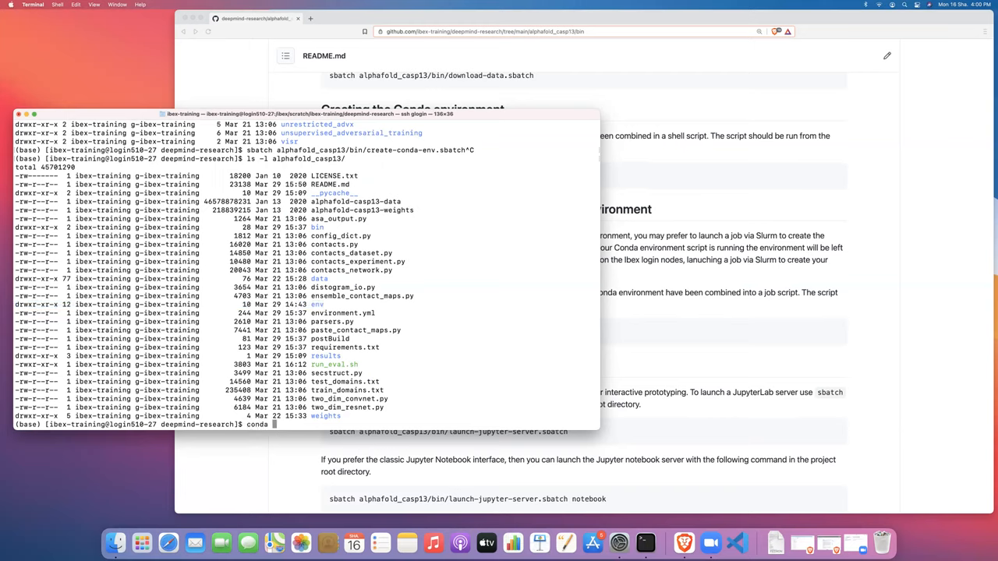
pyautogui.write('list')
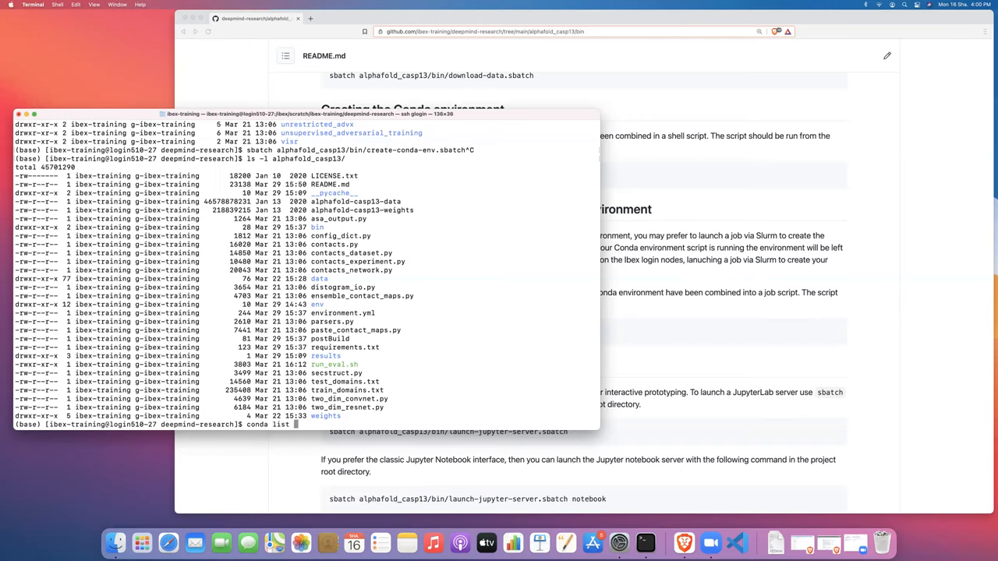
pyautogui.write('alphafold_casp13/')
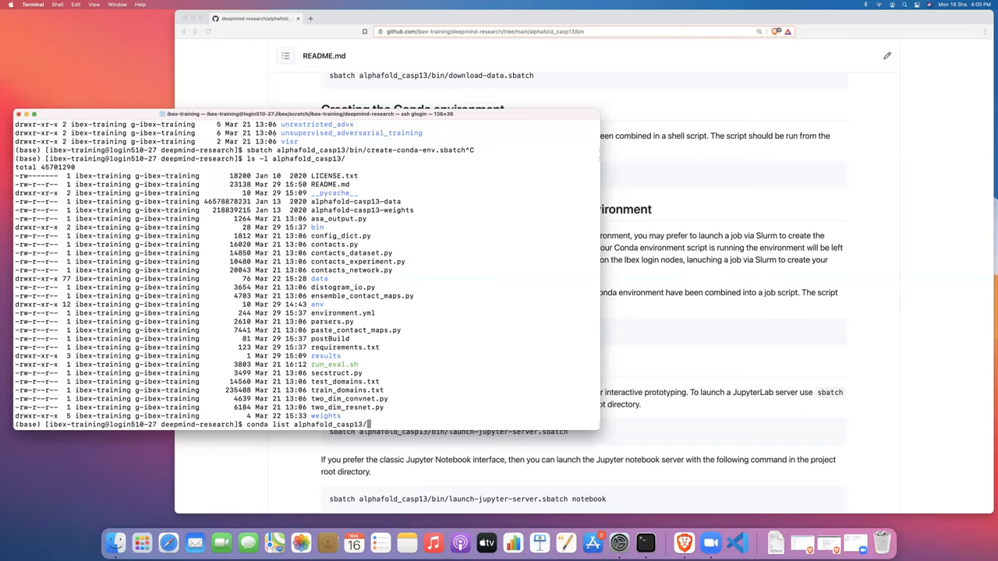
pyautogui.write('en')
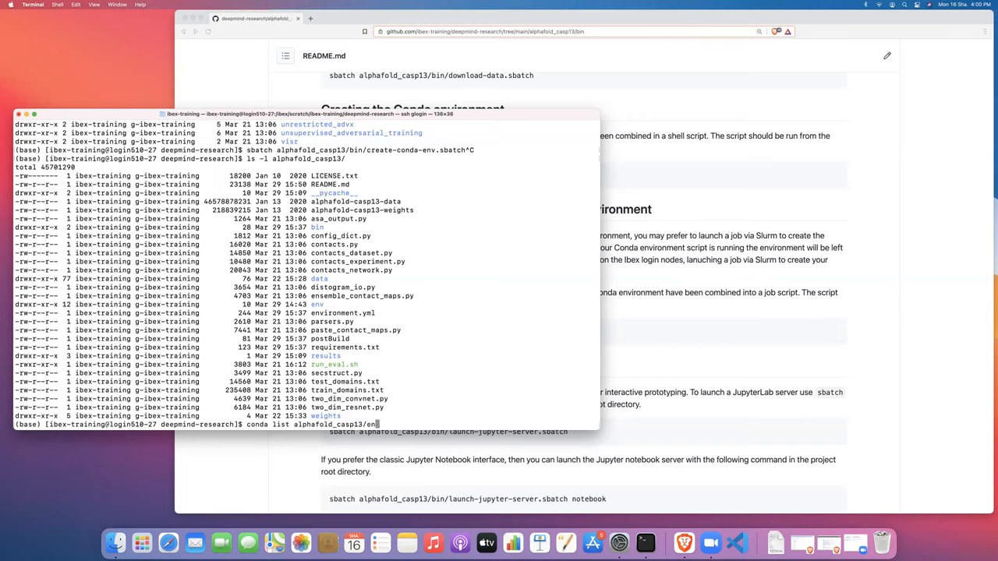
pyautogui.write('/')
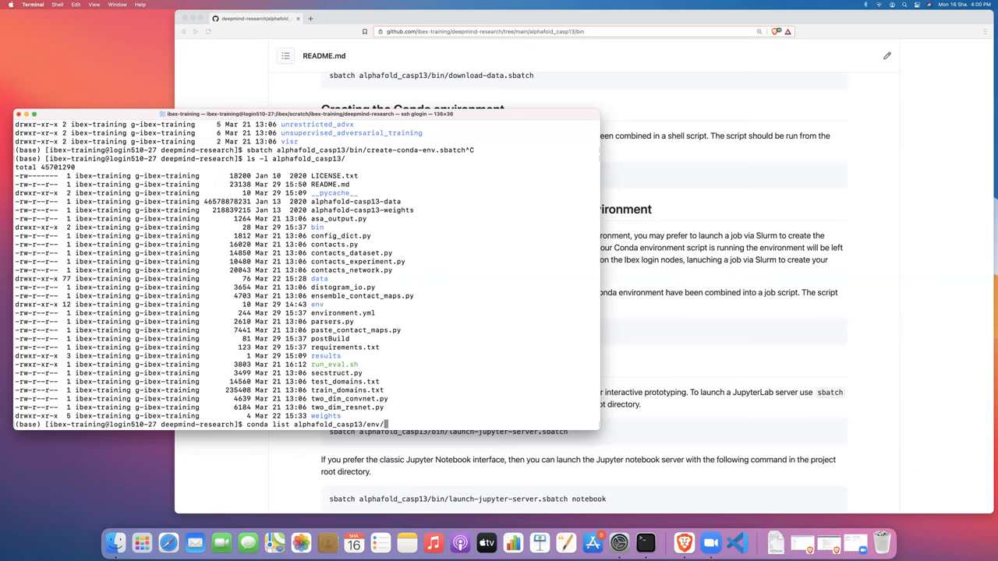
pyautogui.press('Return')
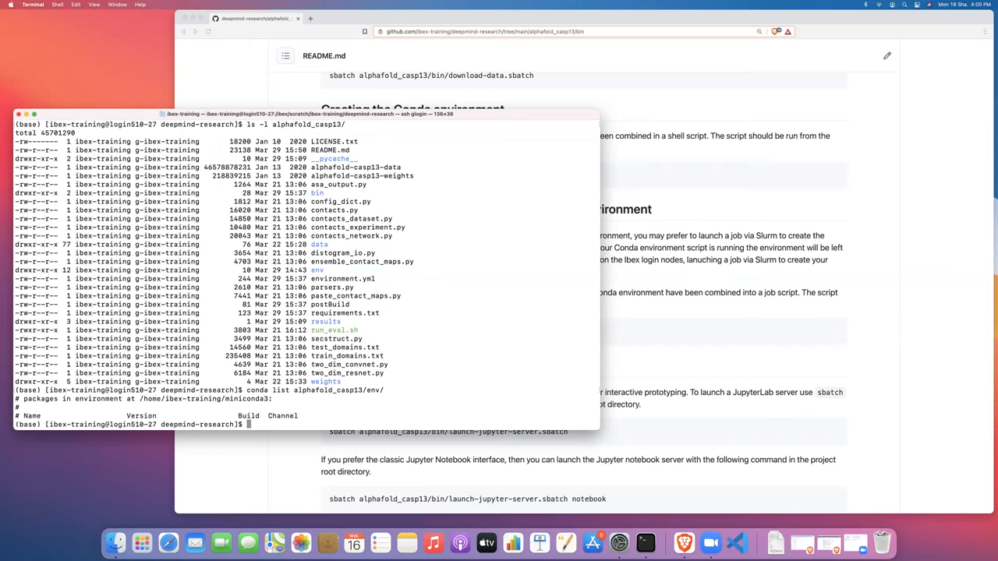
pyautogui.write('conda list alphafold_casp13/env/')
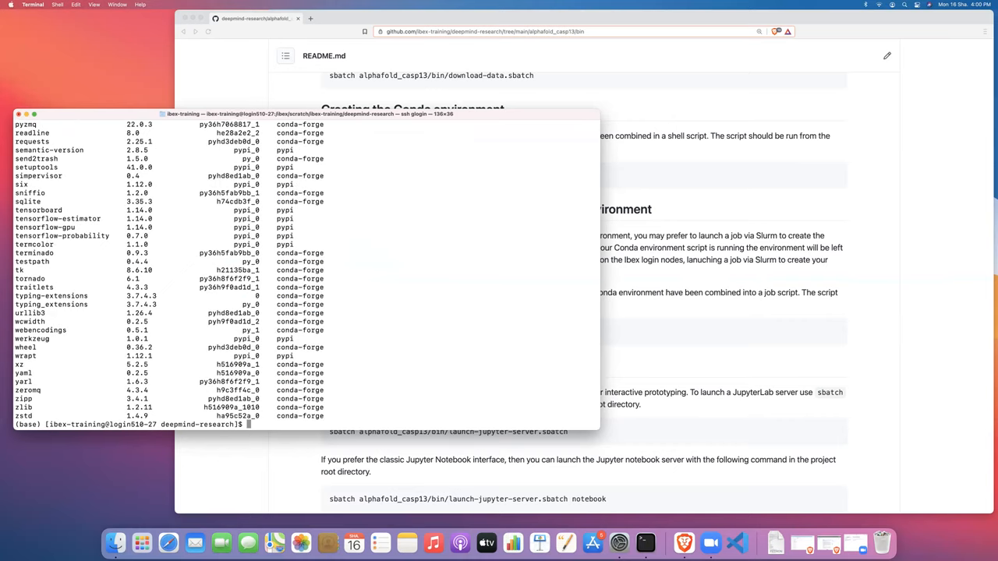
pyautogui.moveTo(218, 460)
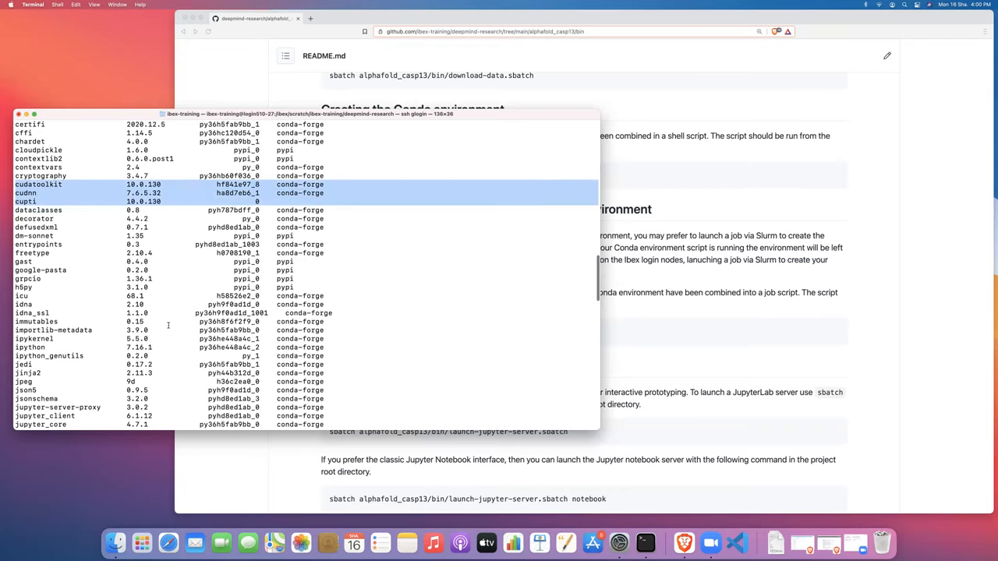
# Scroll the package list and highlight the tensorflow-gpu 1.14 rows among the CUDA packages
pyautogui.scroll(-3)
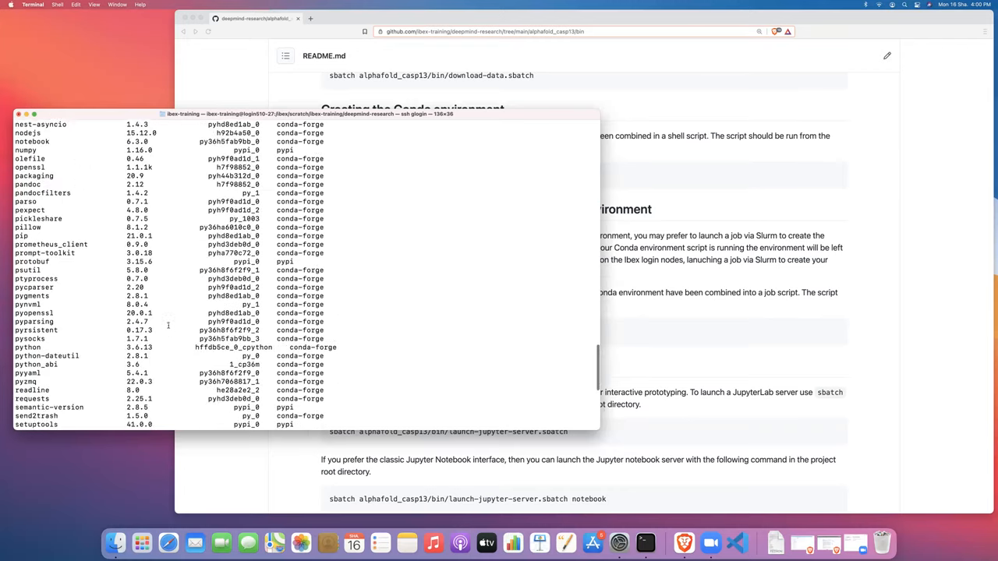
pyautogui.scroll(-3)
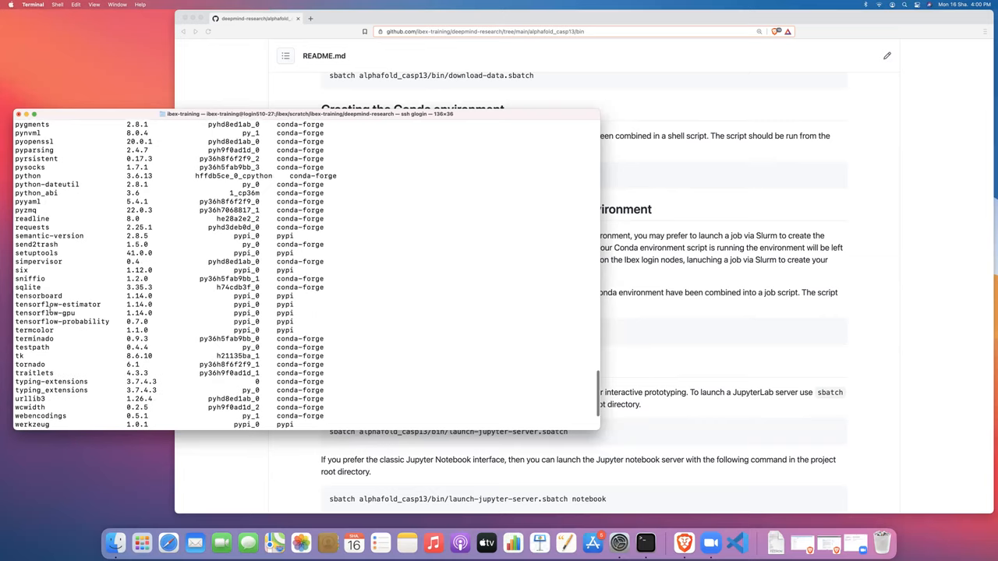
pyautogui.moveTo(16, 296); pyautogui.dragTo(102, 312)
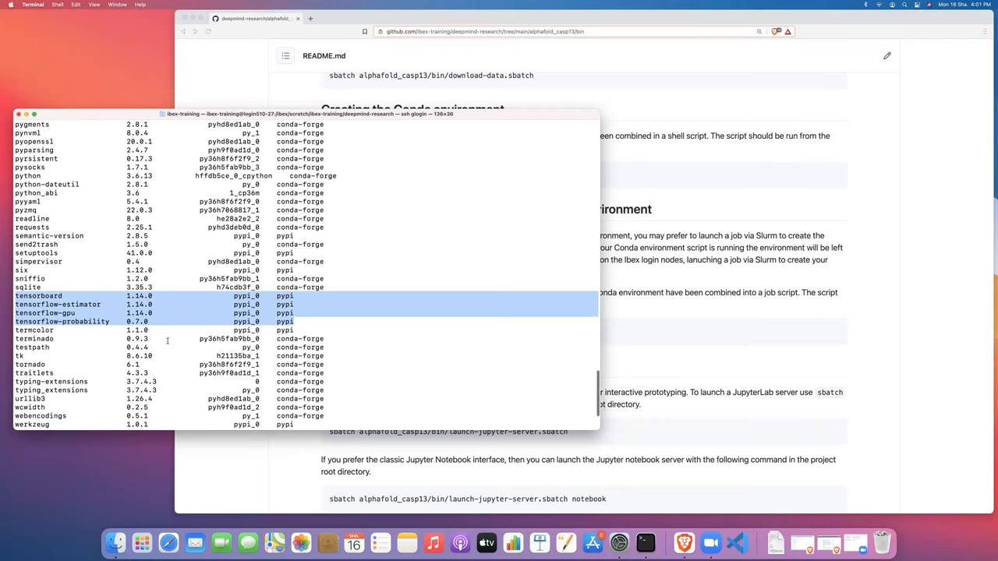
pyautogui.scroll(-3)
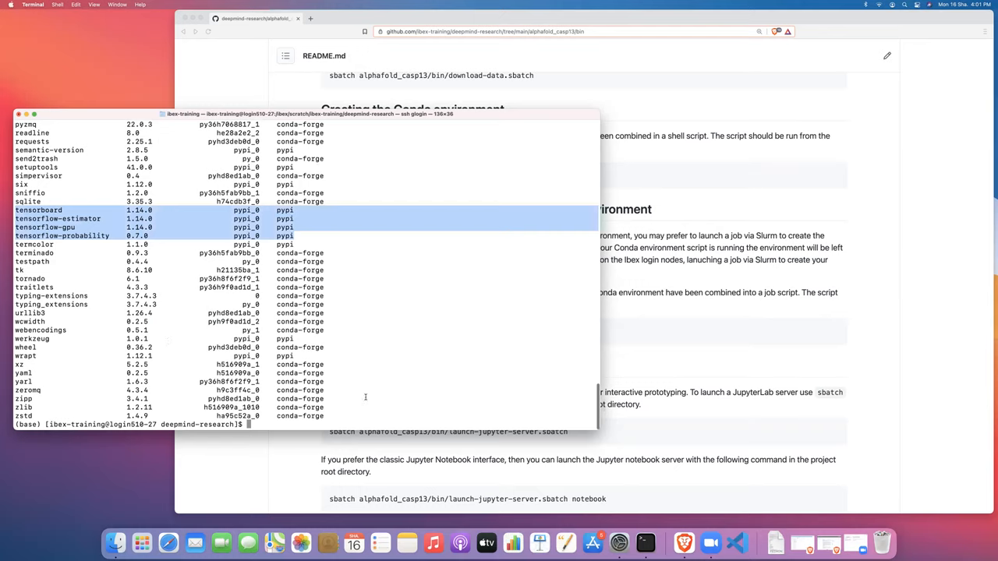